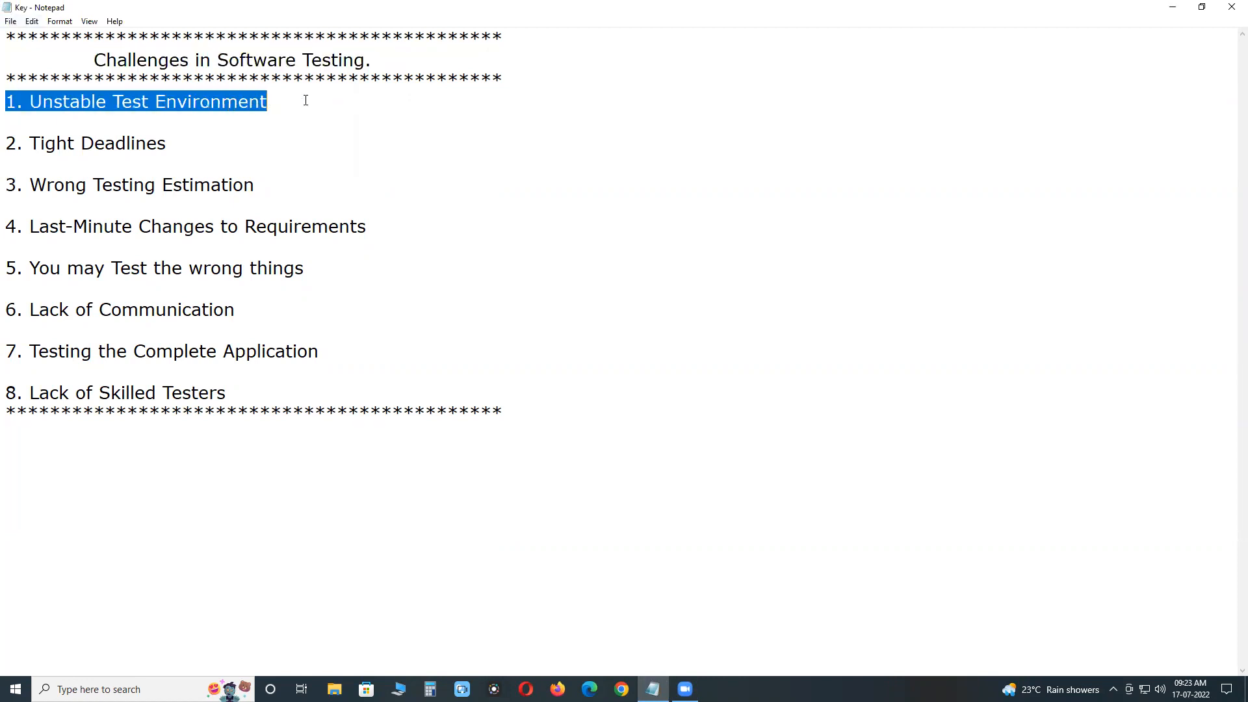
pyautogui.moveTo(292, 133)
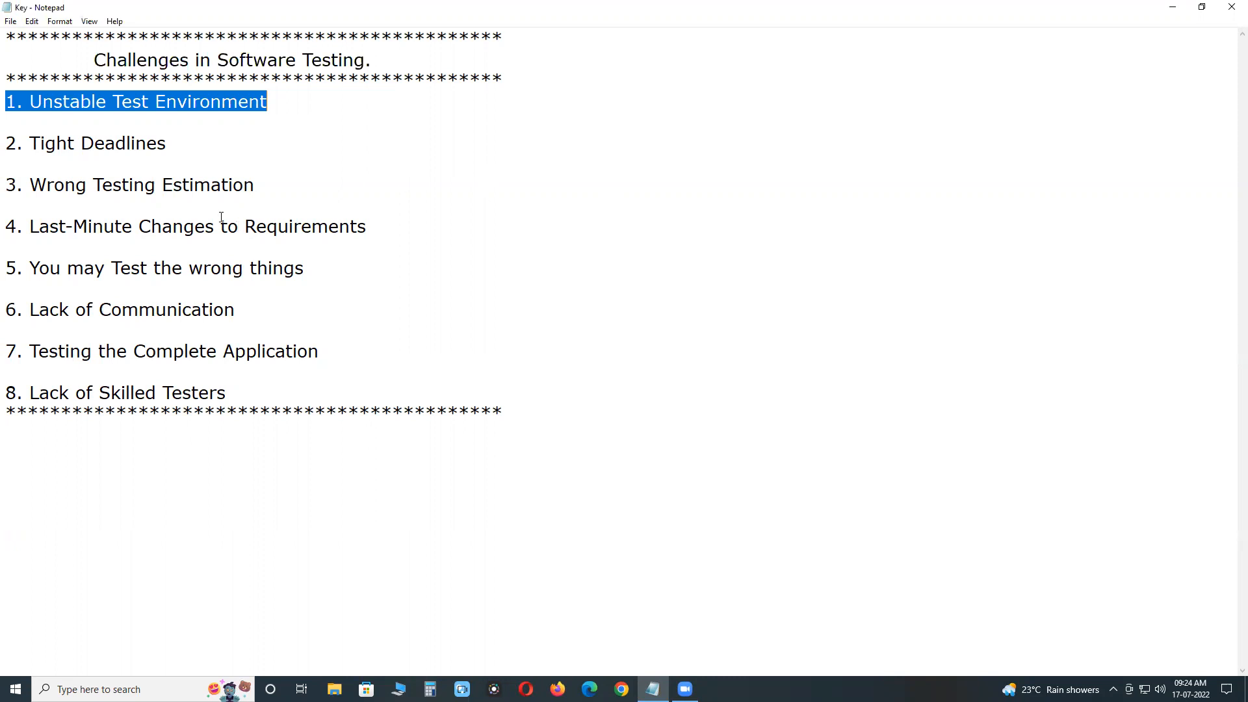
# - Select the first word of the eighth challenge, Lack of Skilled Testers
pyautogui.doubleClick(84, 143)
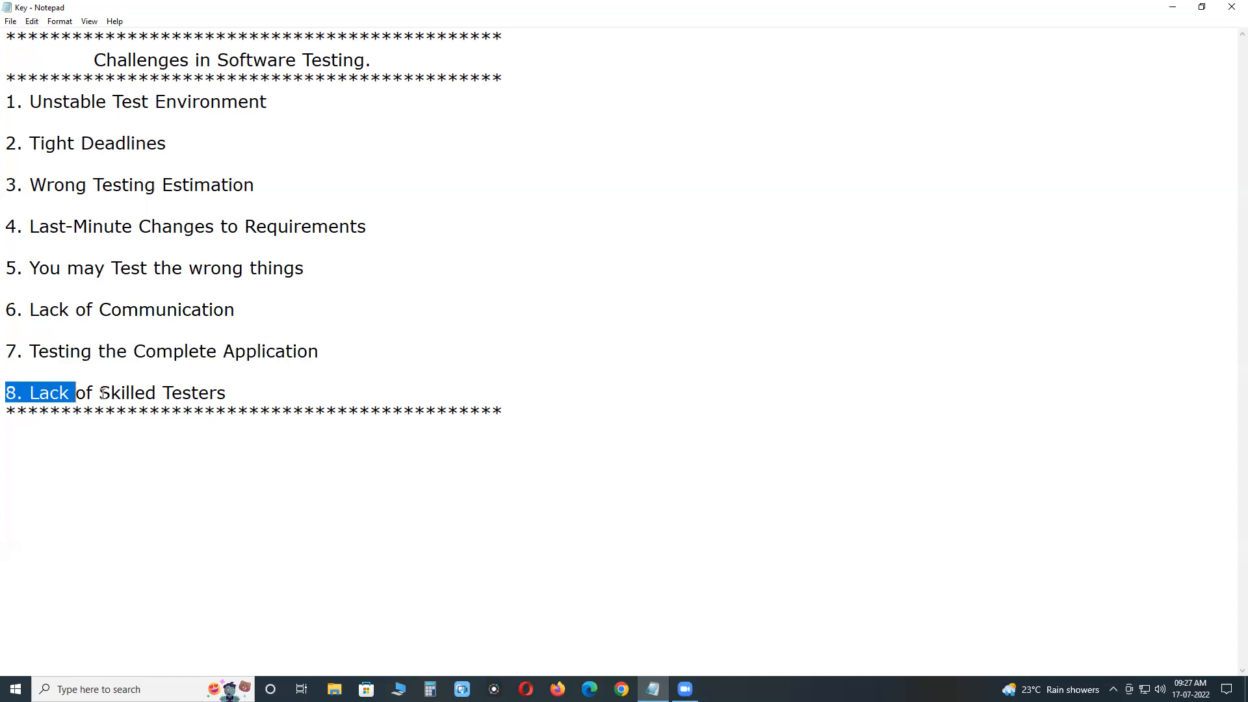
# - Select the full line 8 text 'Lack of Skilled Testers'
pyautogui.moveTo(72, 393); pyautogui.dragTo(226, 393)
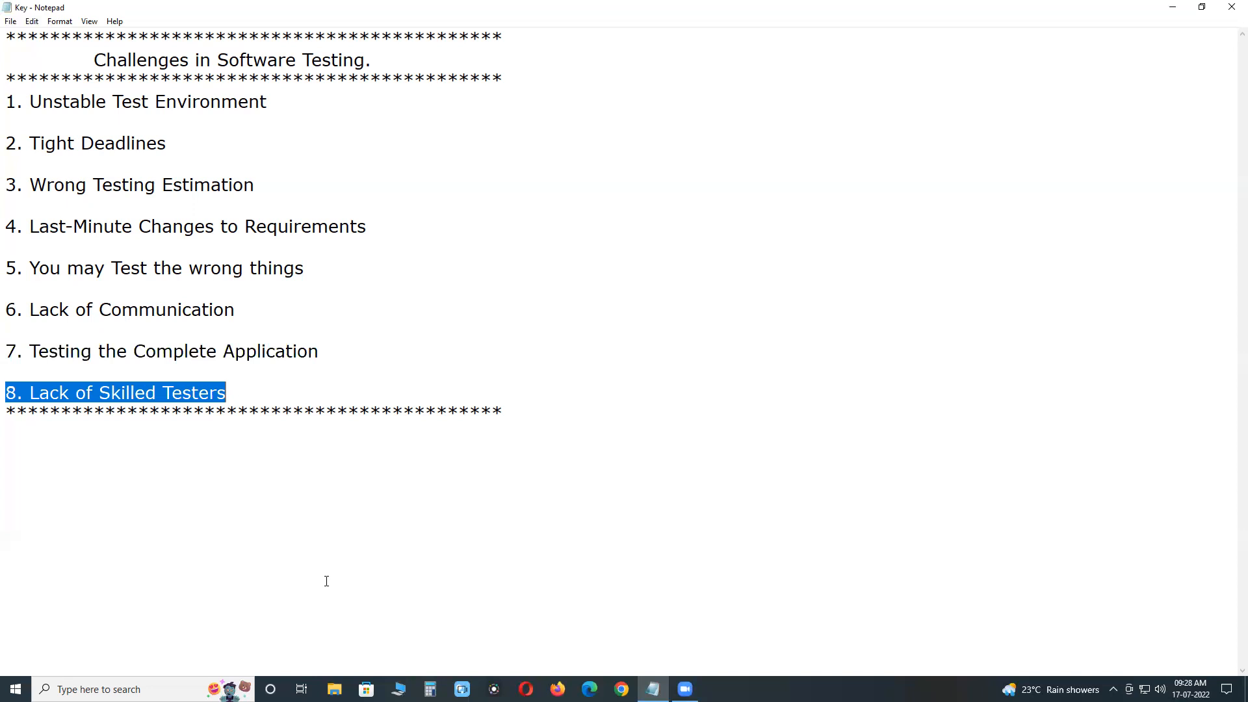
pyautogui.moveTo(326, 573)
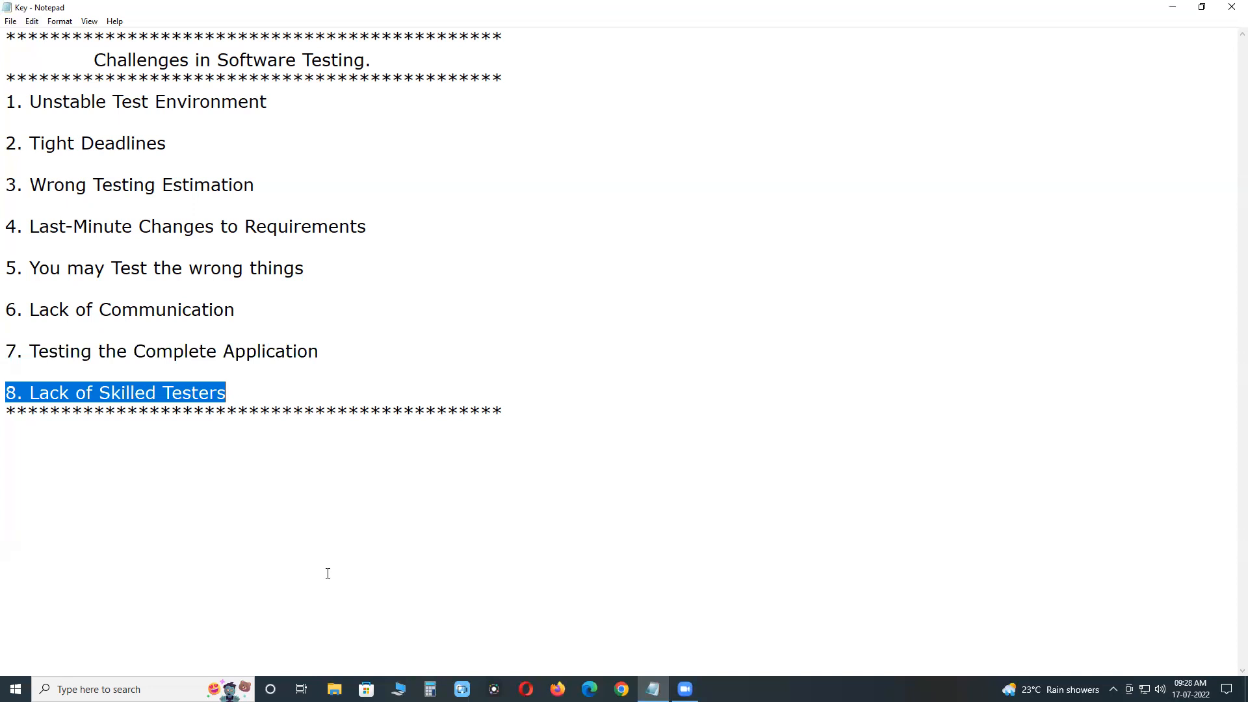